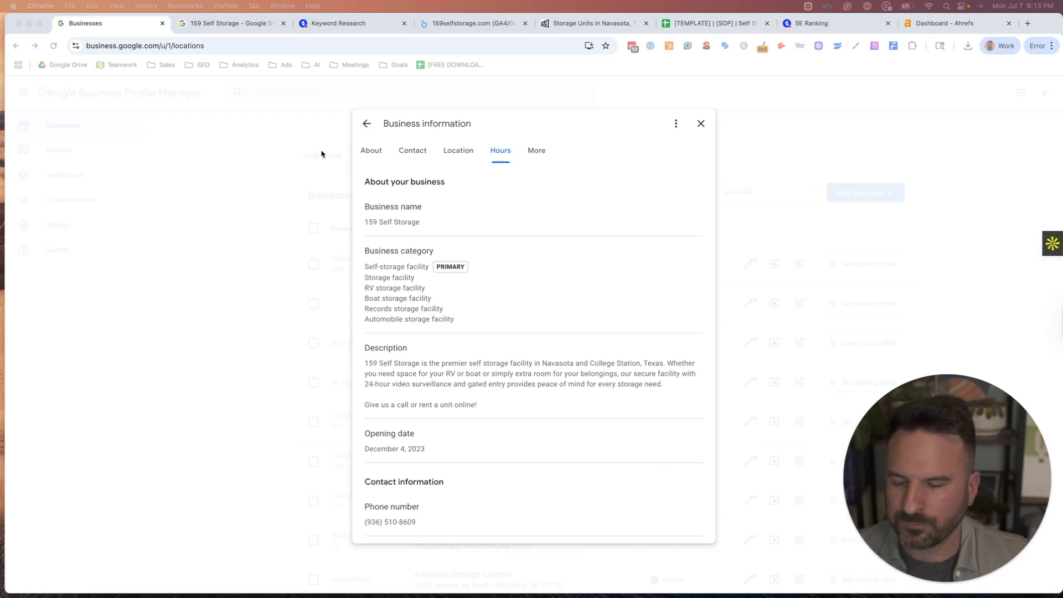
Step: Open 159 Self Storage's Google Search profile and scroll to its 'From 159 Self Storage' posts
{"action": "left_click", "coordinate": [230, 23]}
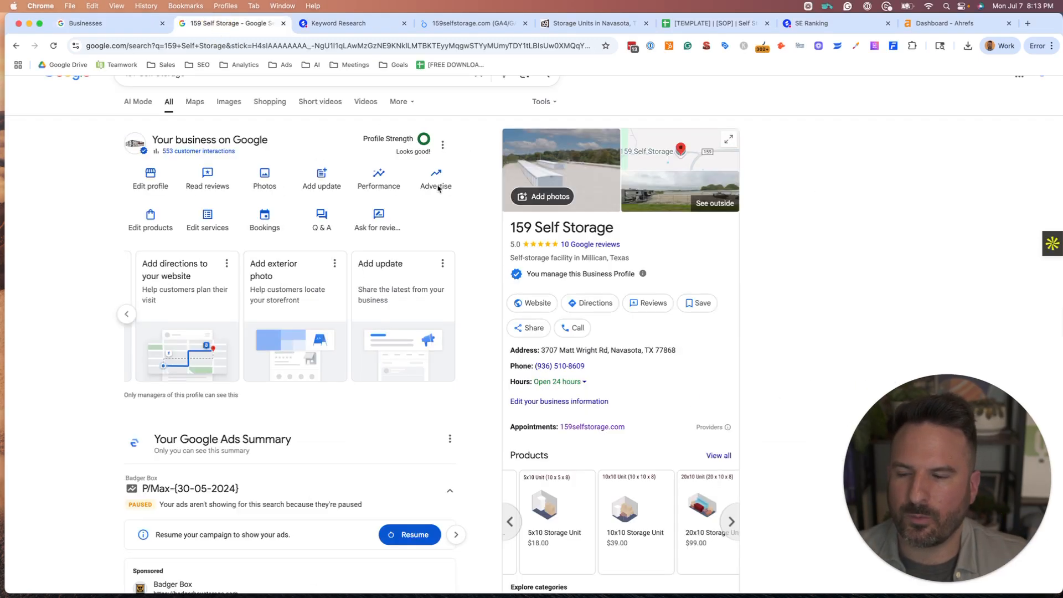
{"action": "mouse_move", "coordinate": [377, 217]}
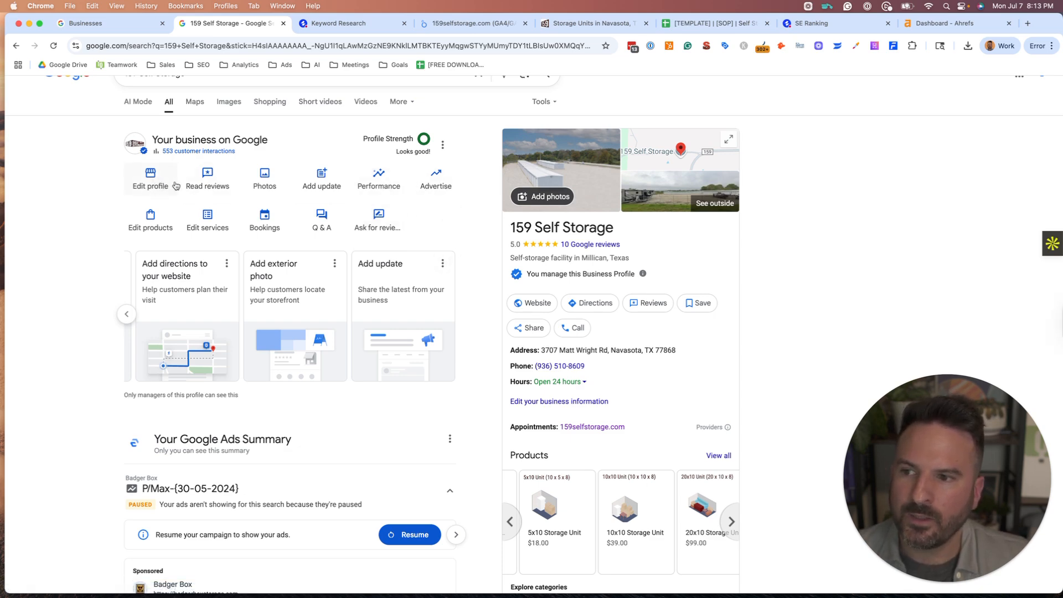
{"action": "scroll", "scroll_direction": "down", "scroll_amount": 3}
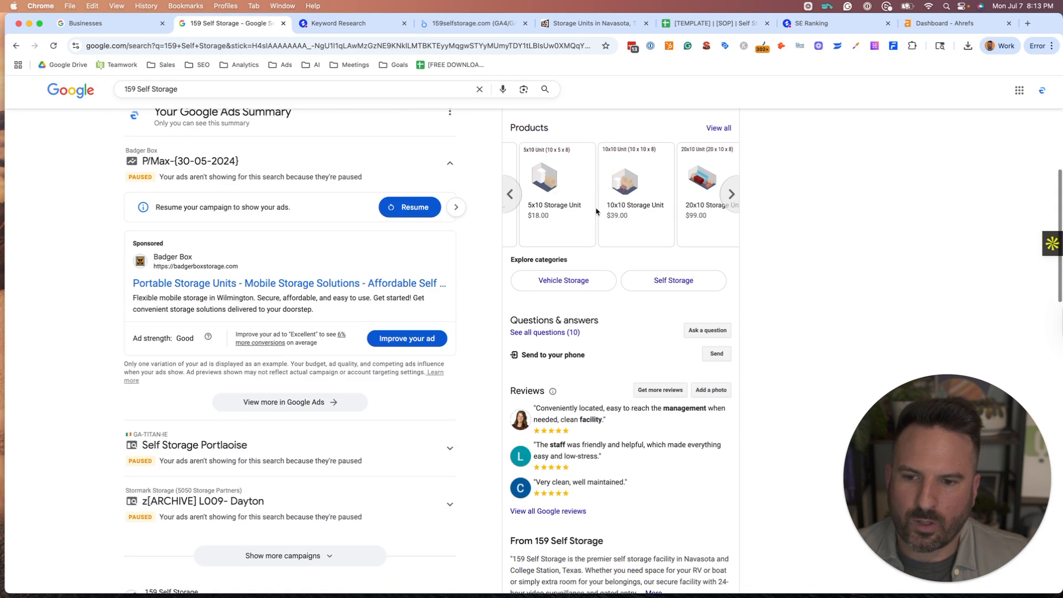
{"action": "scroll", "scroll_direction": "down", "scroll_amount": 3}
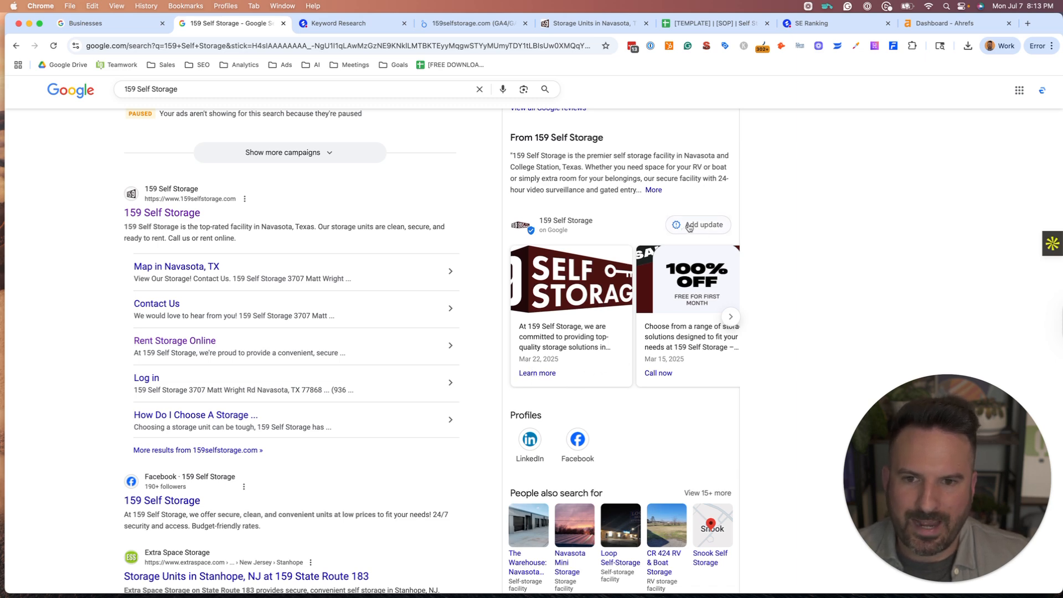
Step: Dismiss the posts-section update form and show the update, offer and event post-type choices
{"action": "left_click", "coordinate": [697, 224]}
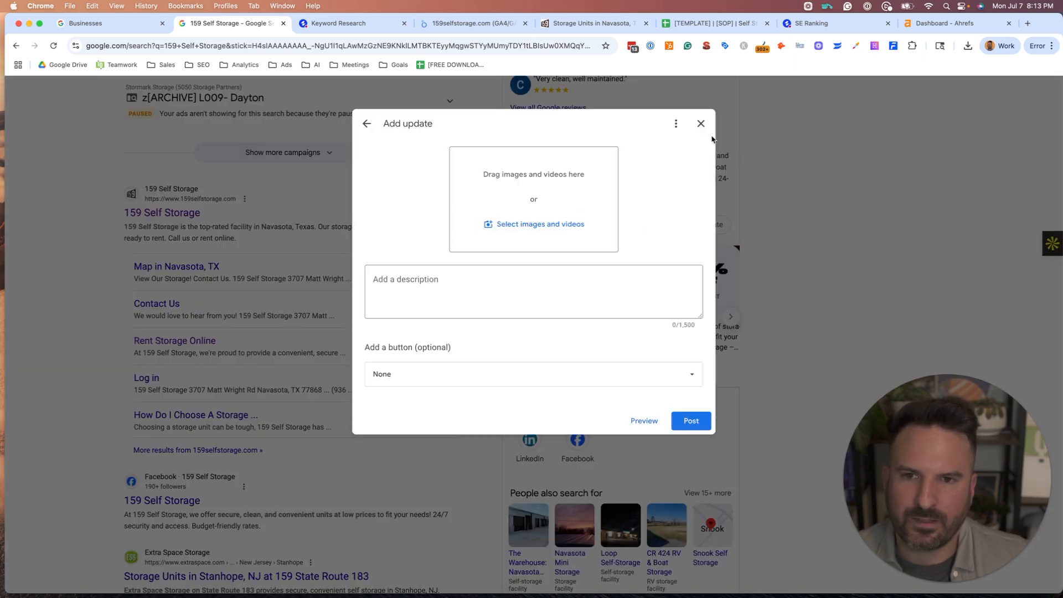
{"action": "left_click", "coordinate": [701, 123]}
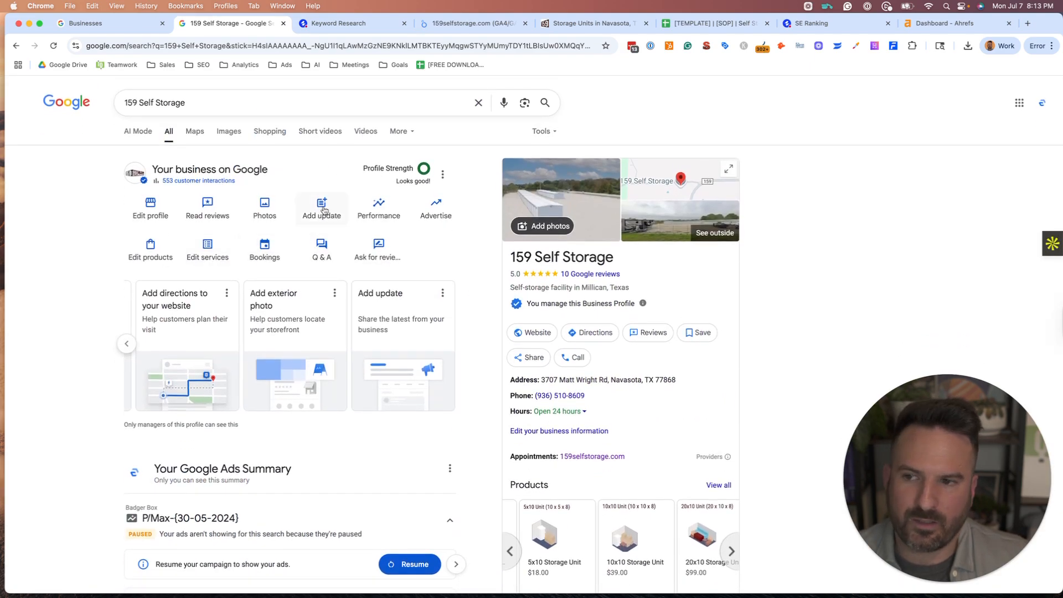
{"action": "left_click", "coordinate": [321, 206]}
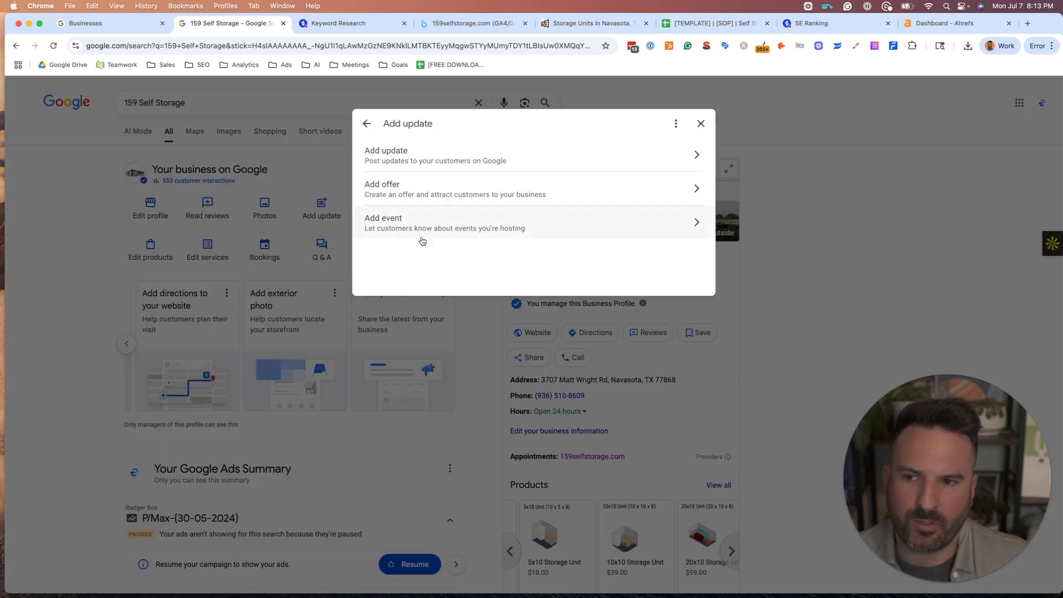
{"action": "left_click", "coordinate": [437, 223]}
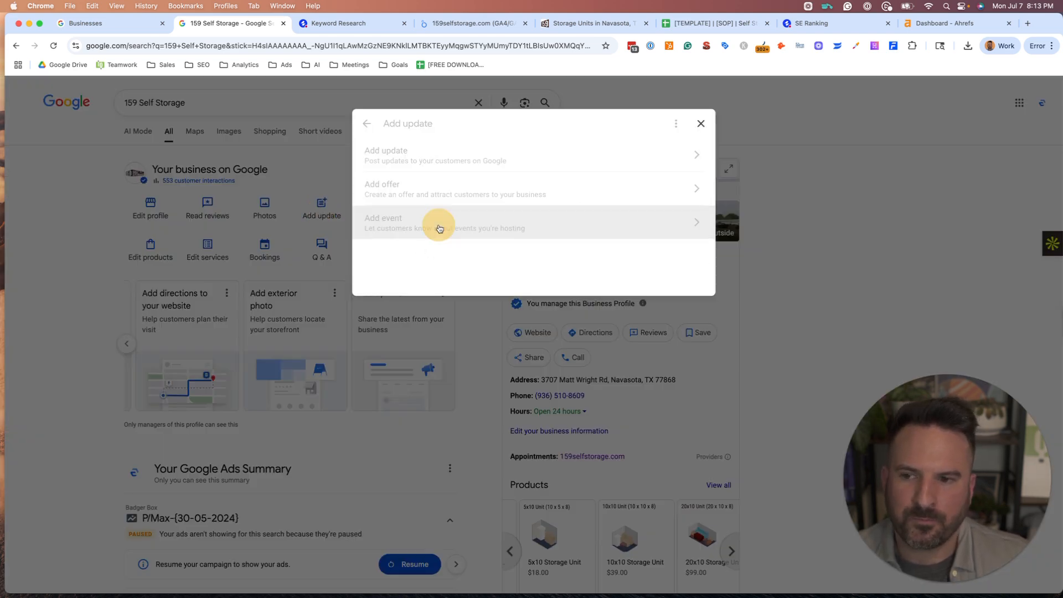
{"action": "left_click", "coordinate": [438, 222]}
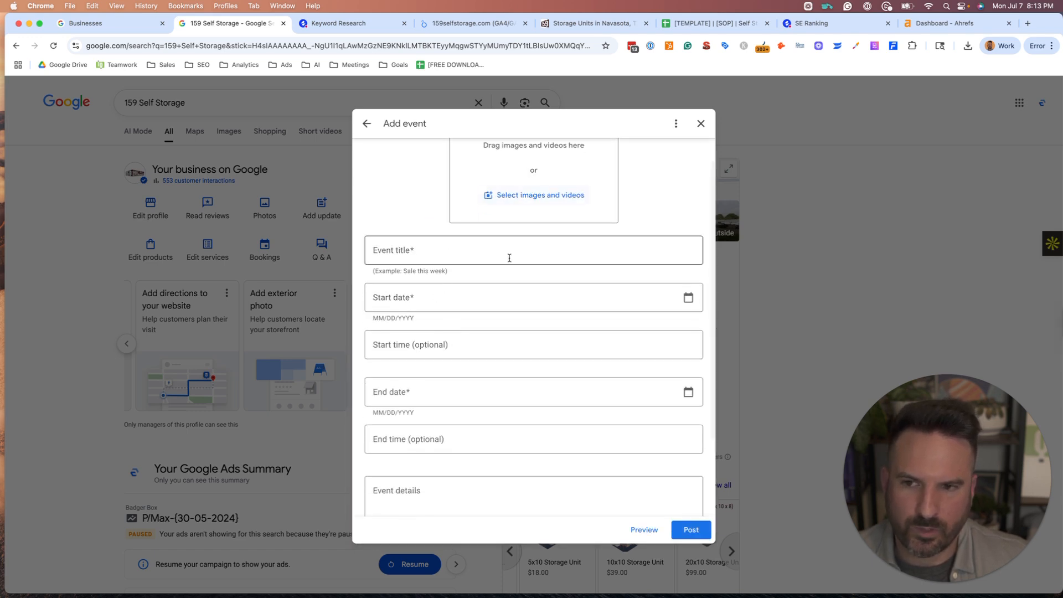
{"action": "scroll", "scroll_direction": "down", "scroll_amount": 3}
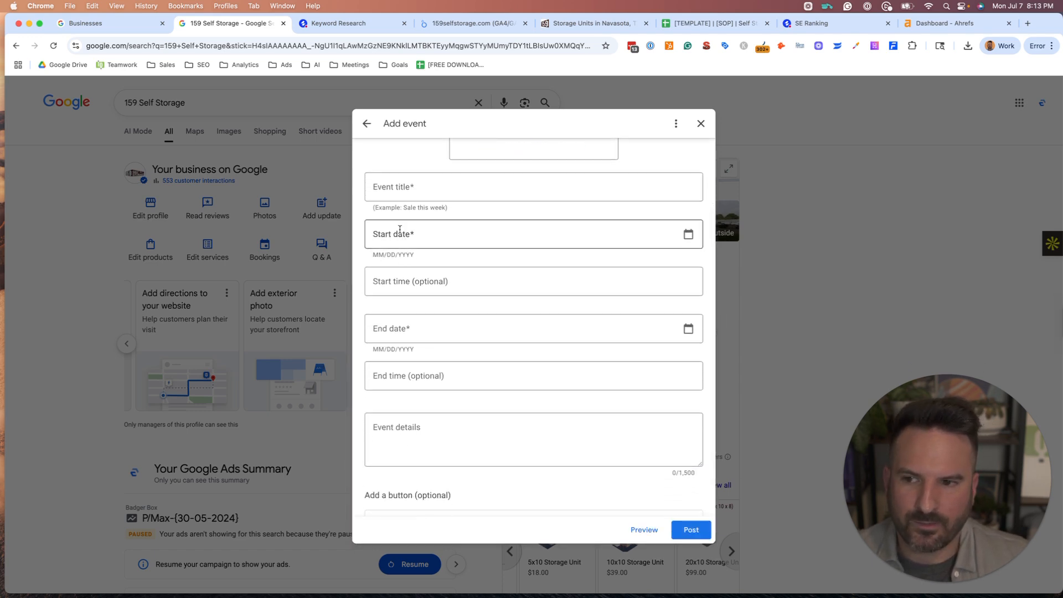
{"action": "left_click", "coordinate": [532, 281]}
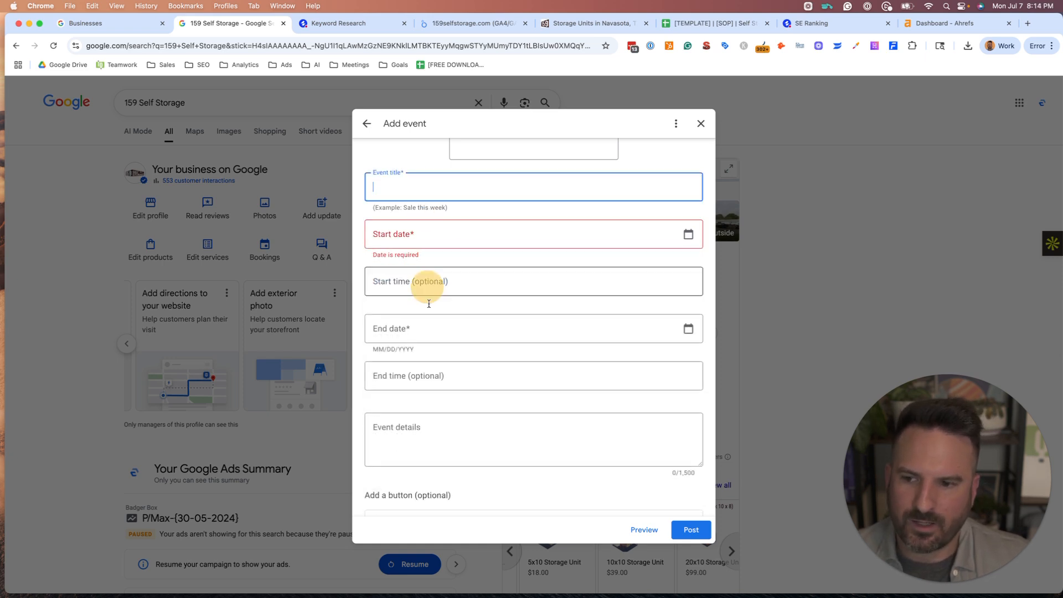
{"action": "left_click", "coordinate": [531, 483]}
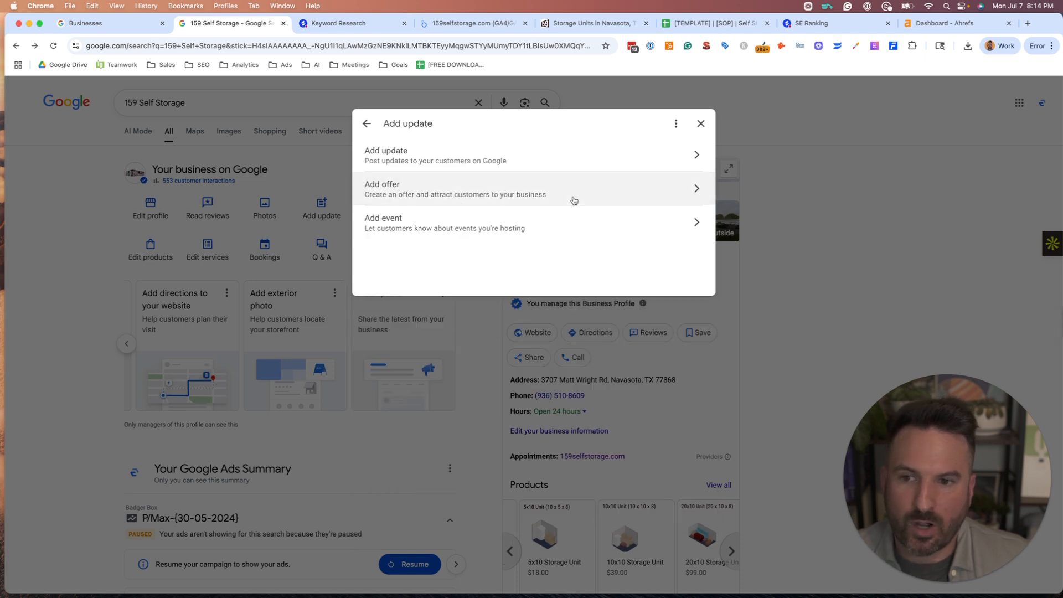
Step: Start an offer post, close it, and confirm discarding its unfinished changes
{"action": "left_click", "coordinate": [455, 188]}
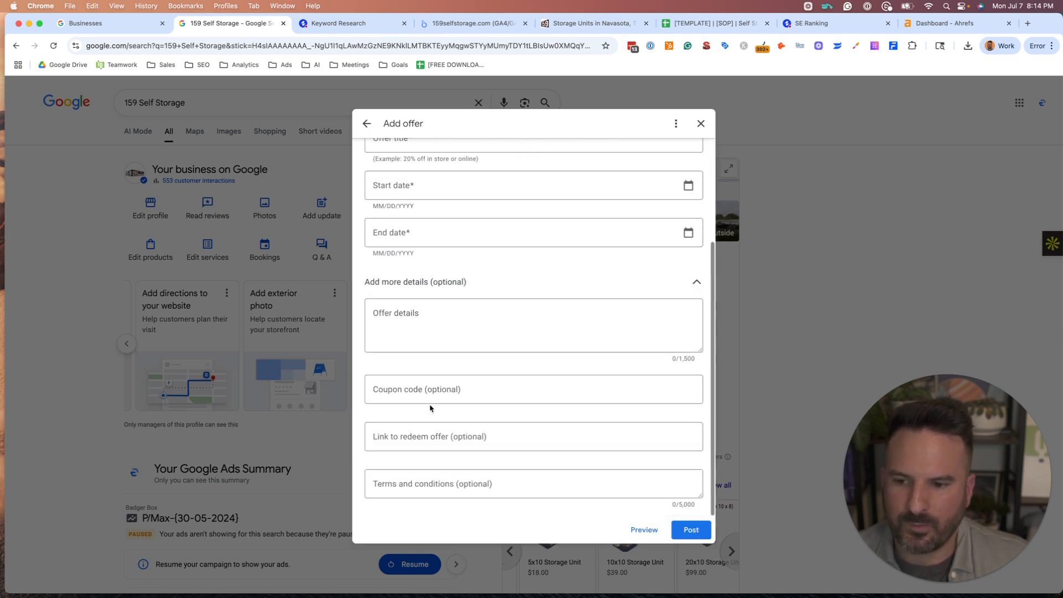
{"action": "left_click", "coordinate": [533, 435]}
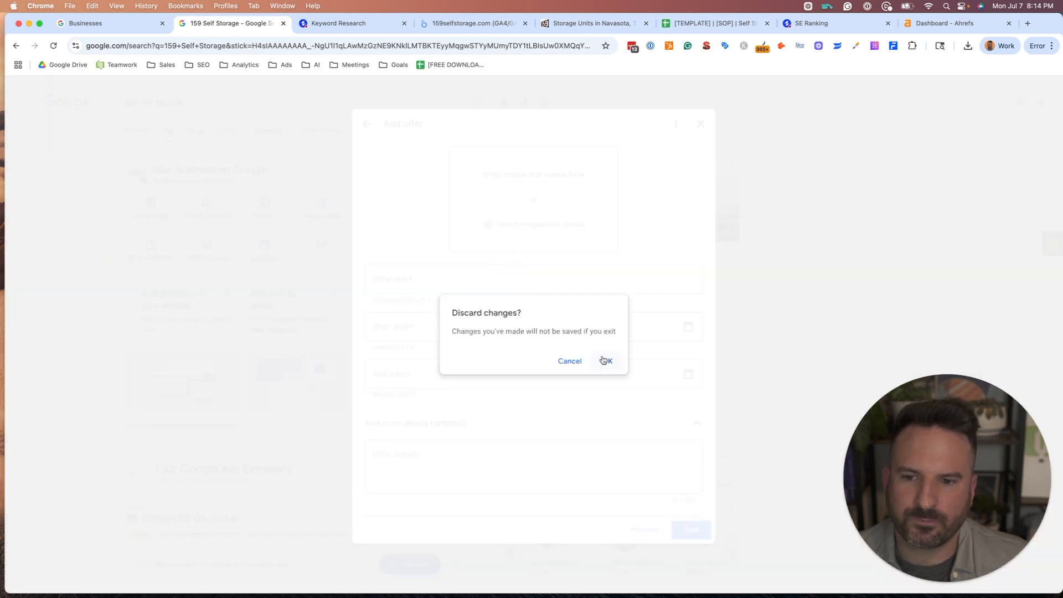
{"action": "left_click", "coordinate": [606, 361]}
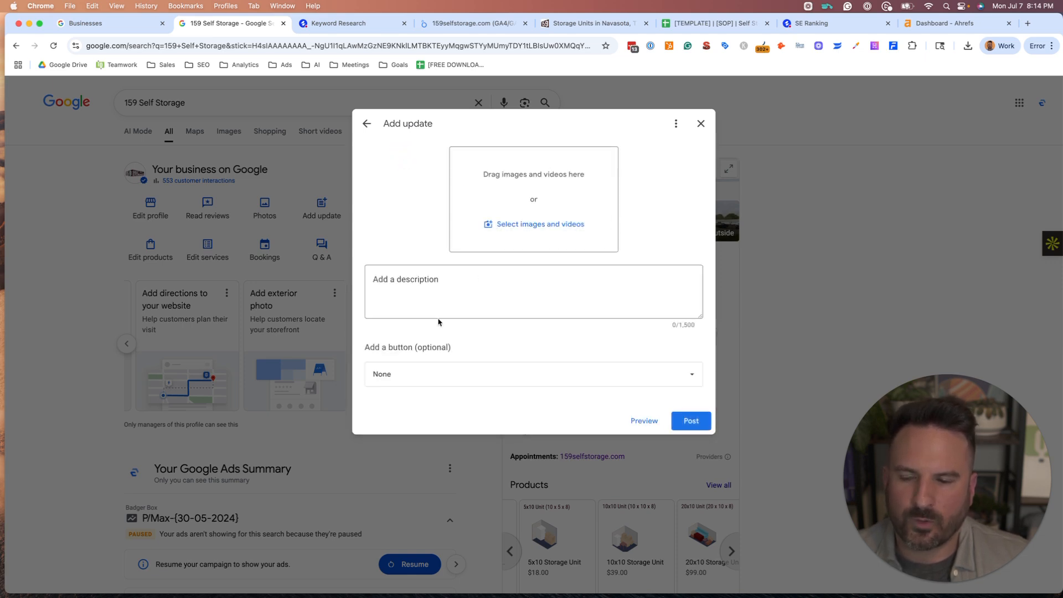
{"action": "left_click", "coordinate": [532, 292]}
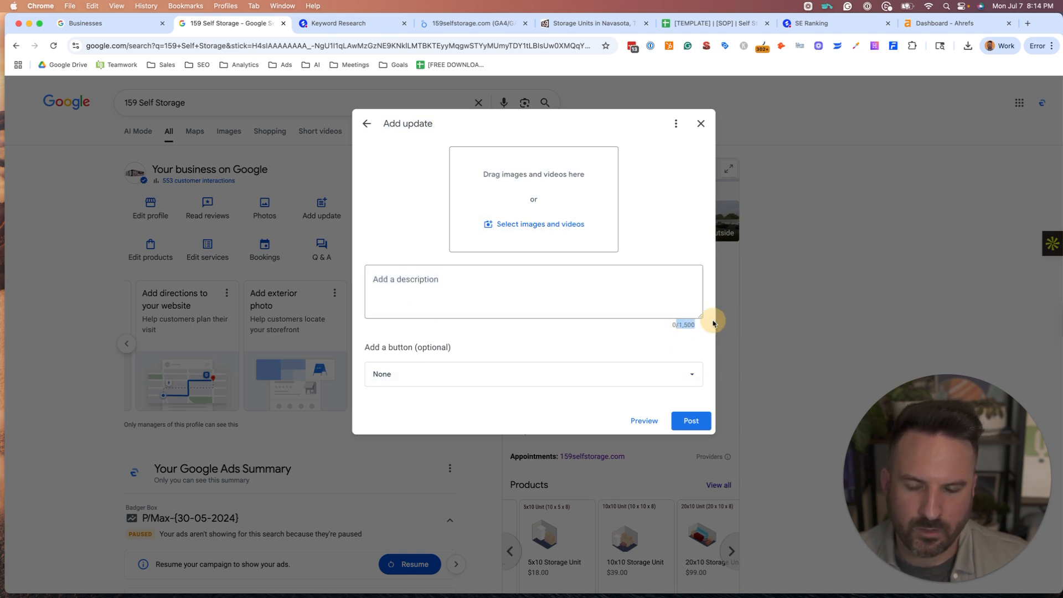
{"action": "left_click", "coordinate": [532, 373]}
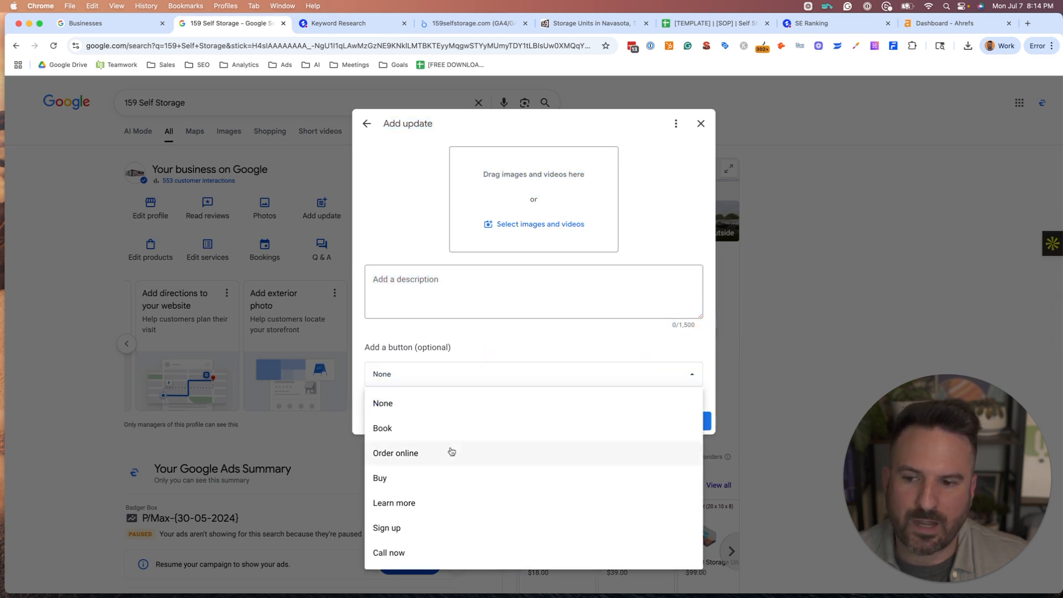
{"action": "left_click", "coordinate": [388, 552]}
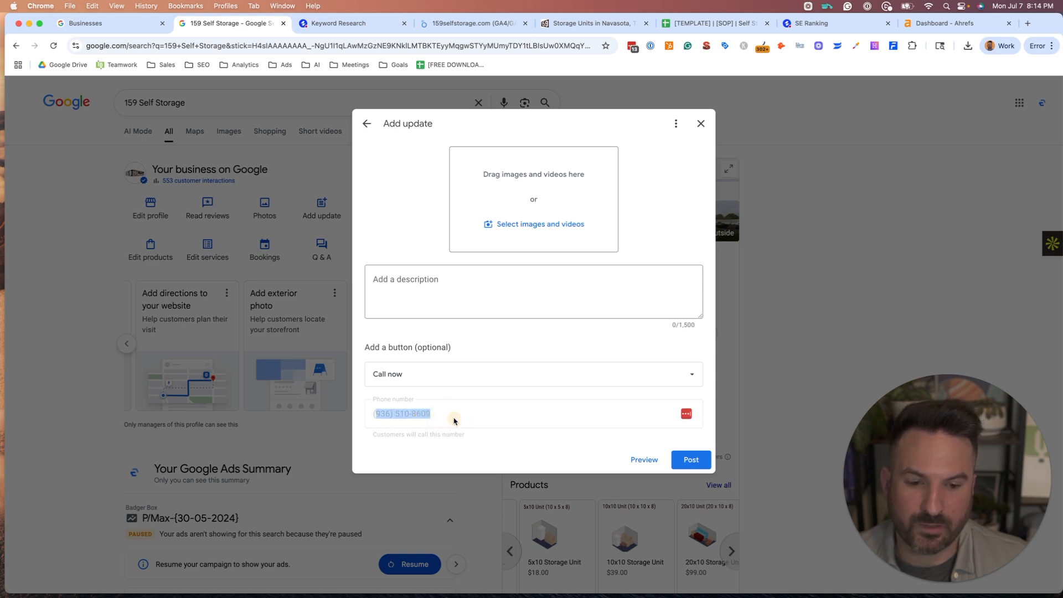
{"action": "left_click", "coordinate": [533, 373]}
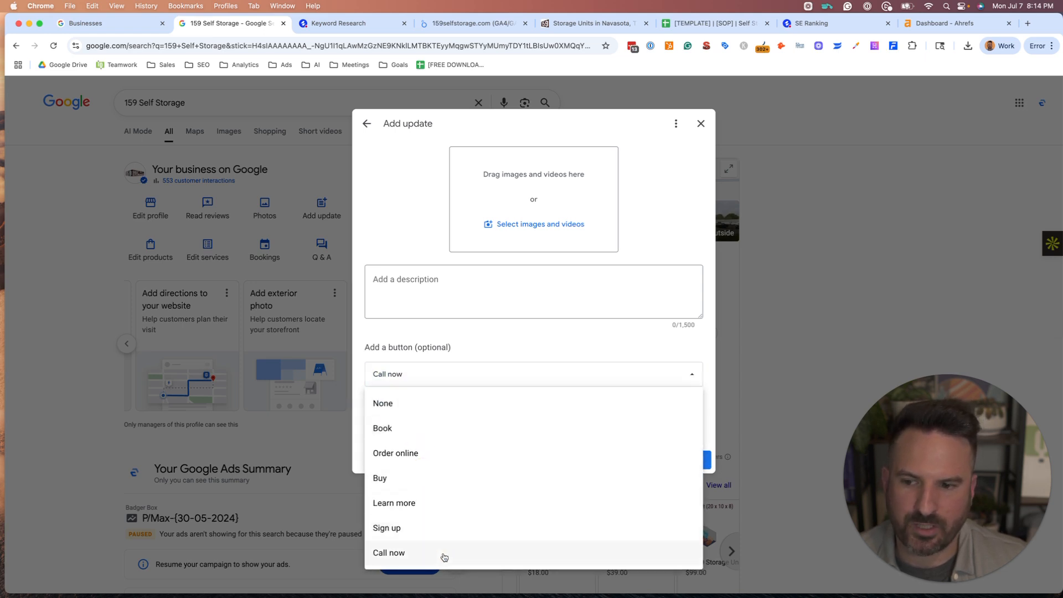
{"action": "left_click", "coordinate": [394, 502]}
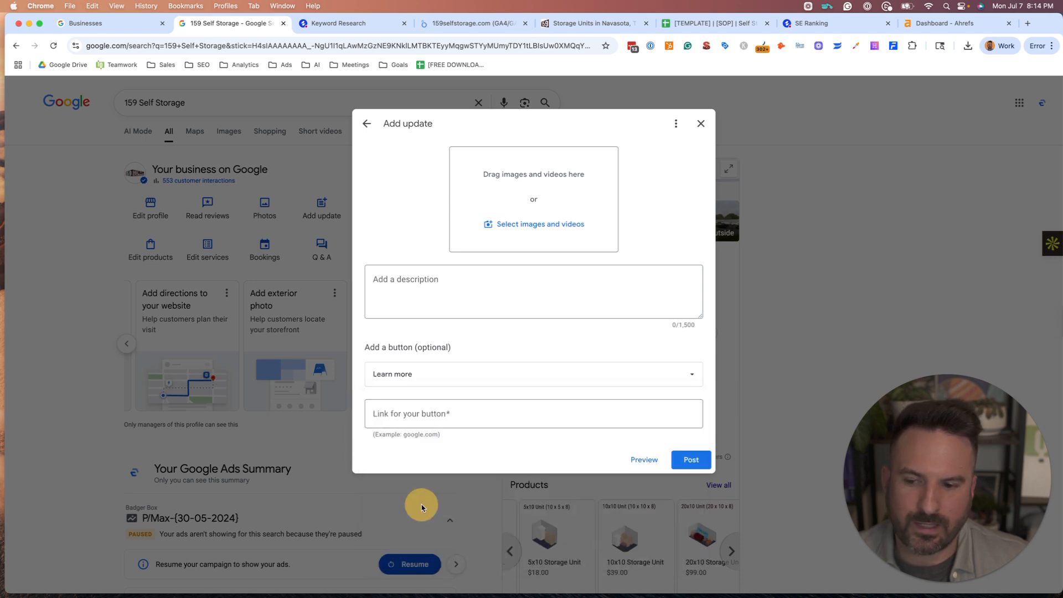
{"action": "left_click", "coordinate": [533, 412]}
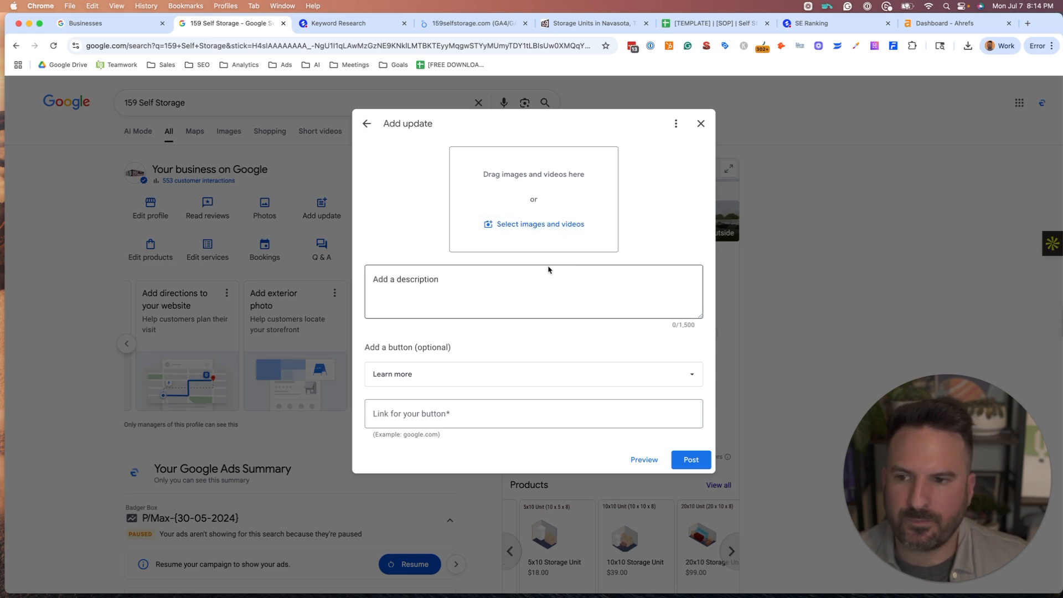
{"action": "left_click", "coordinate": [674, 124]}
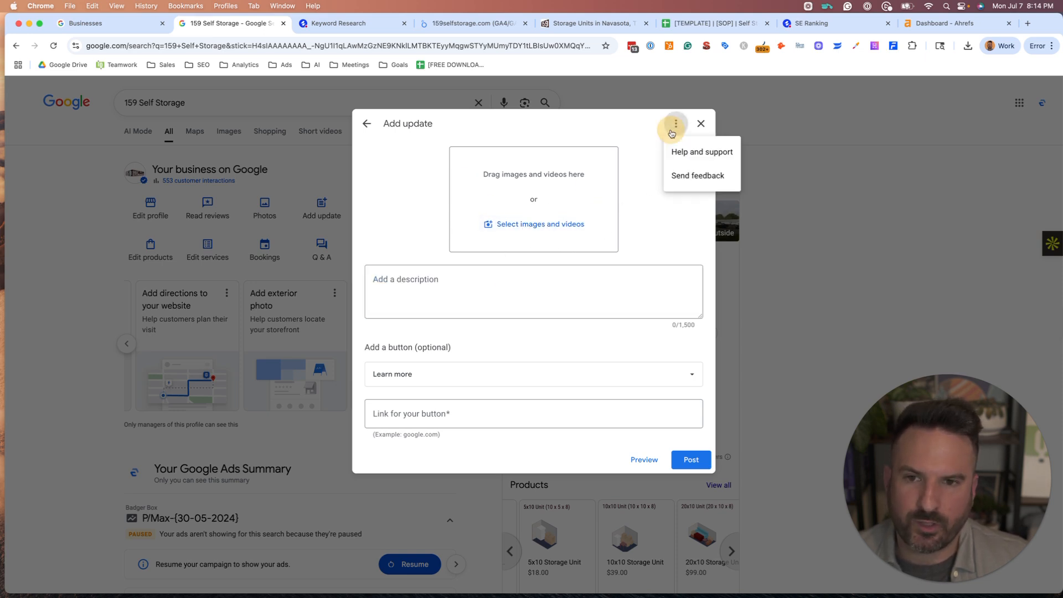
{"action": "left_click", "coordinate": [674, 124]}
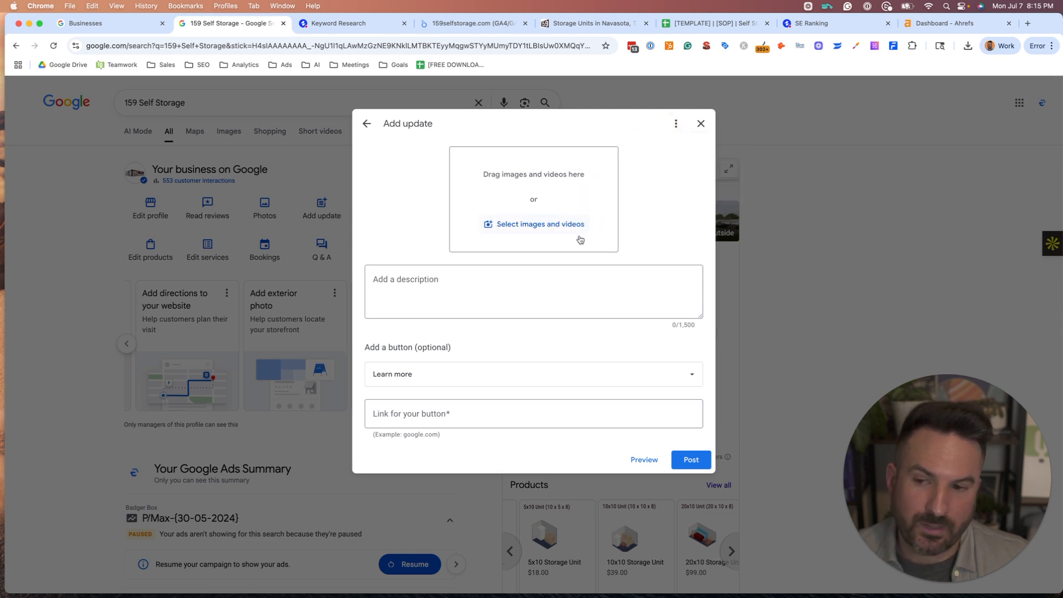
{"action": "mouse_move", "coordinate": [671, 155]}
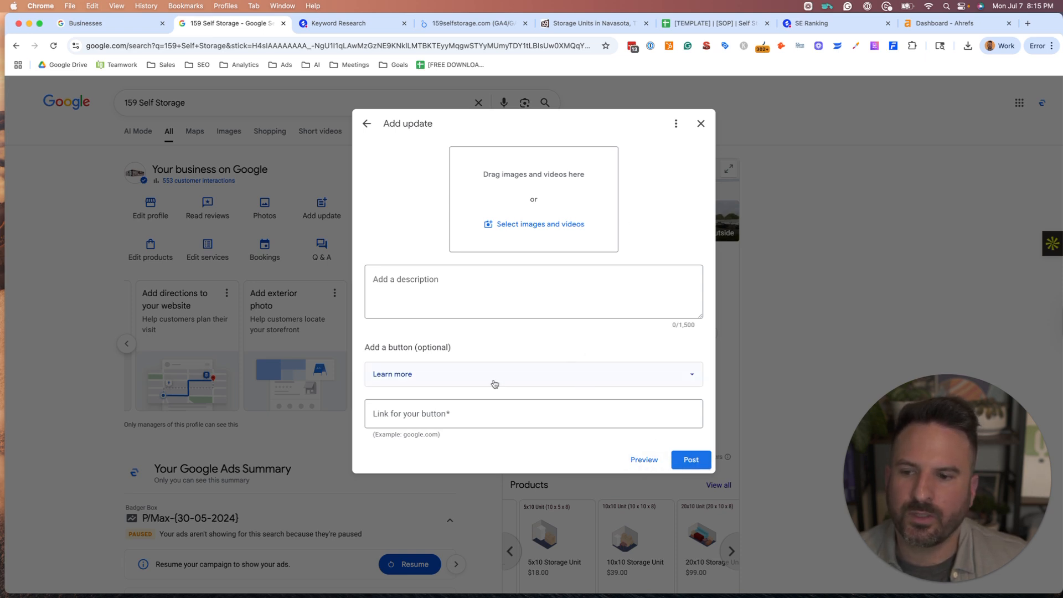
{"action": "left_click", "coordinate": [532, 414]}
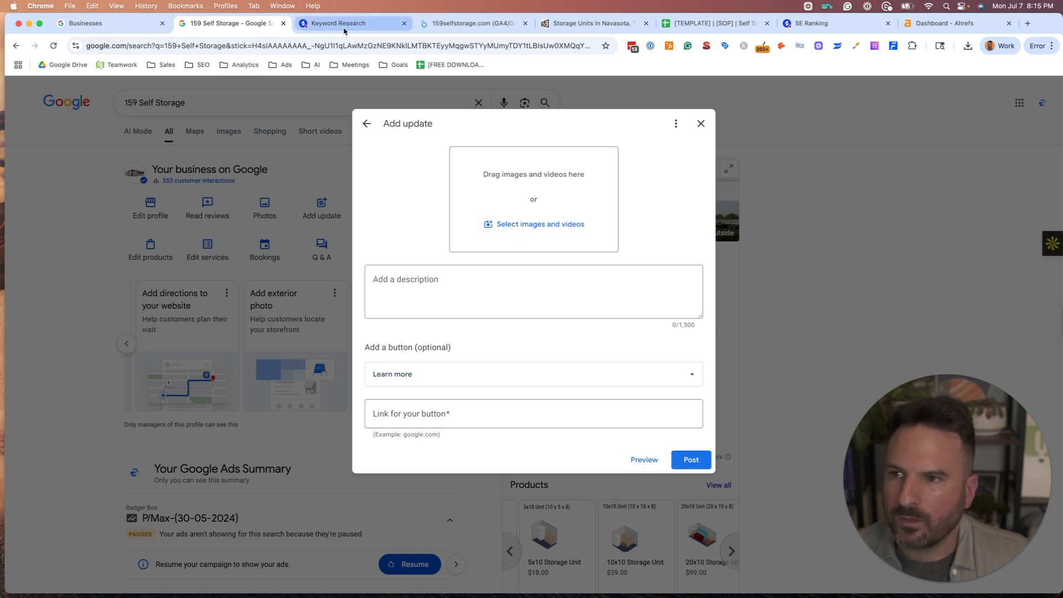
Step: Switch to SE Ranking and go to Google Business Profile's GBP Posts page
{"action": "left_click", "coordinate": [347, 23]}
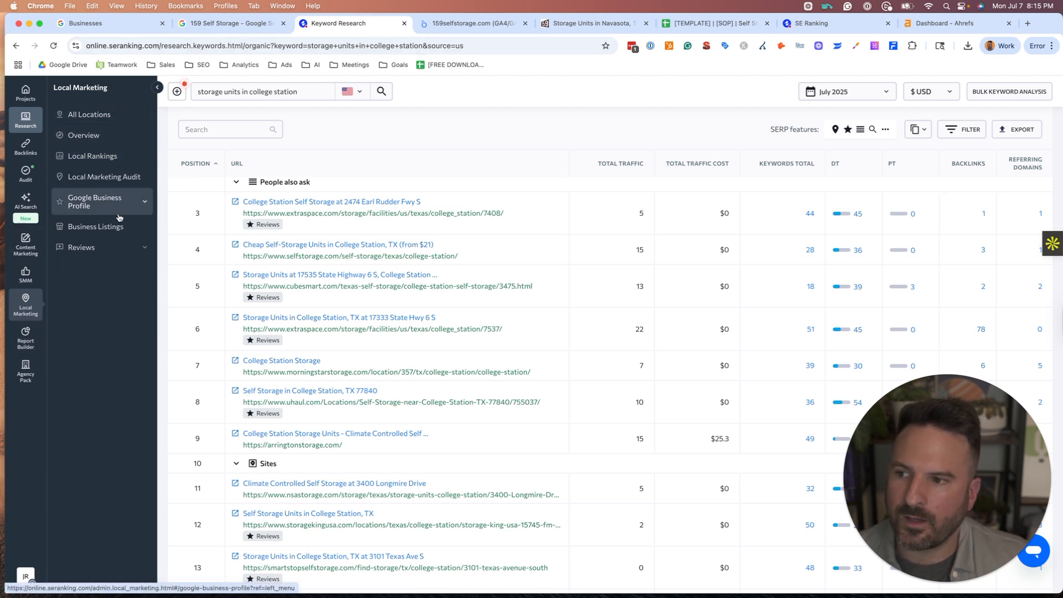
{"action": "left_click", "coordinate": [94, 201]}
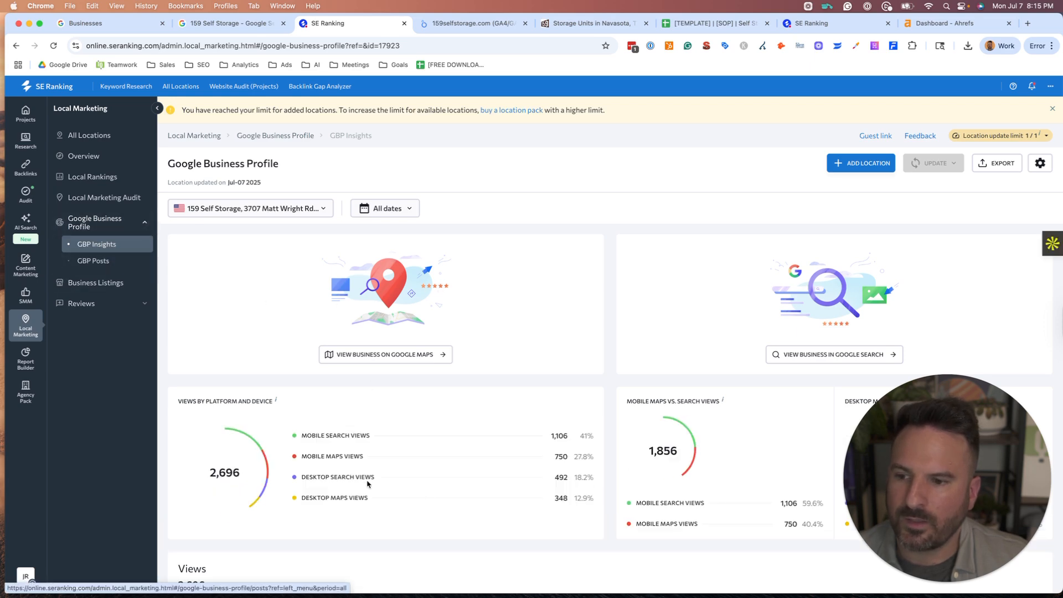
{"action": "scroll", "scroll_direction": "down", "scroll_amount": 3}
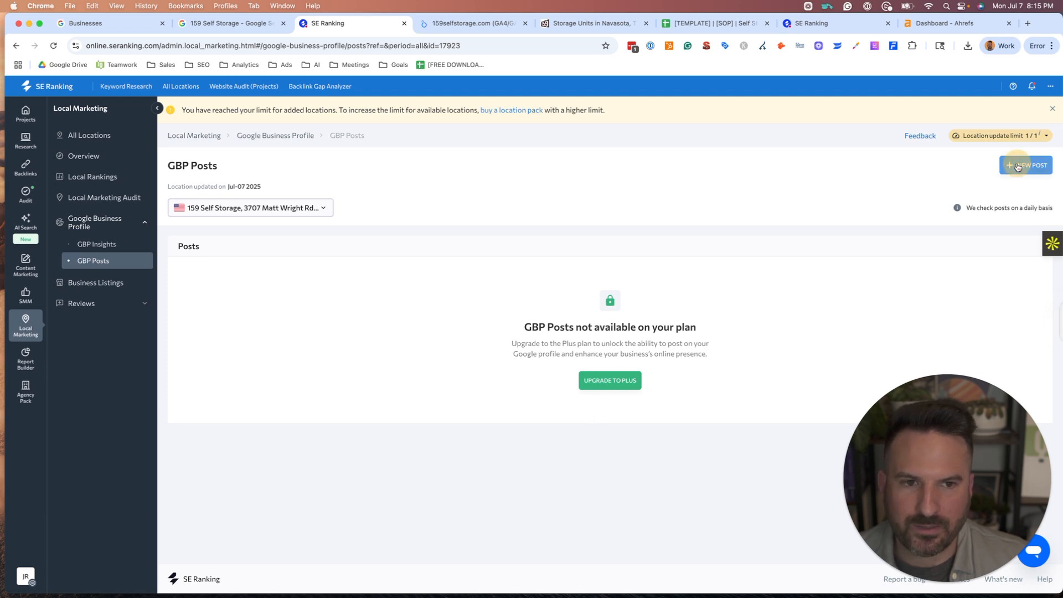
Step: Start a new SE Ranking GBP post with scheduling on, open its date calendar, then return to Google
{"action": "left_click", "coordinate": [1026, 165]}
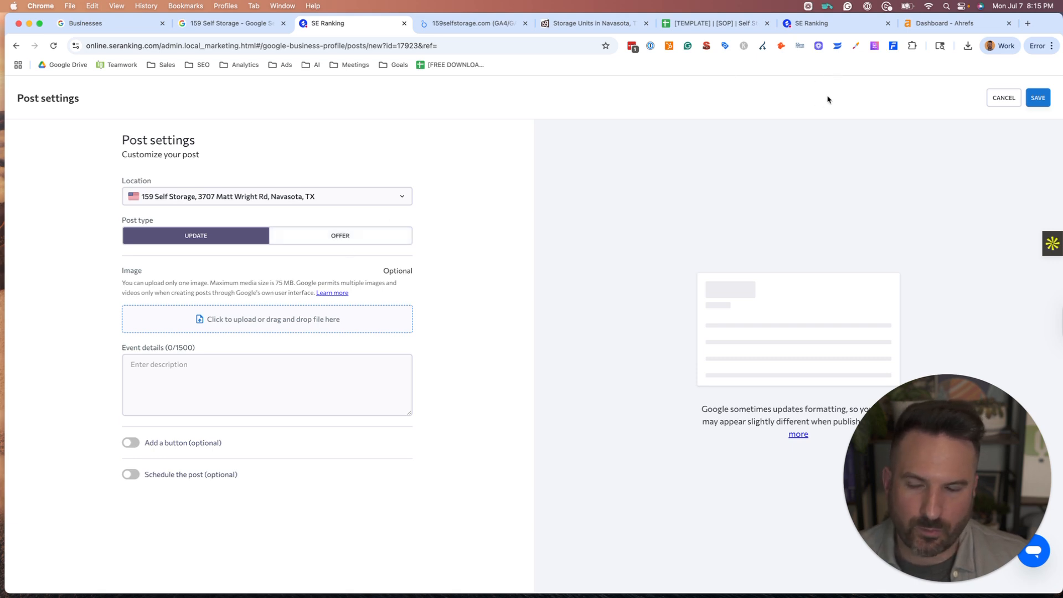
{"action": "left_click", "coordinate": [130, 474]}
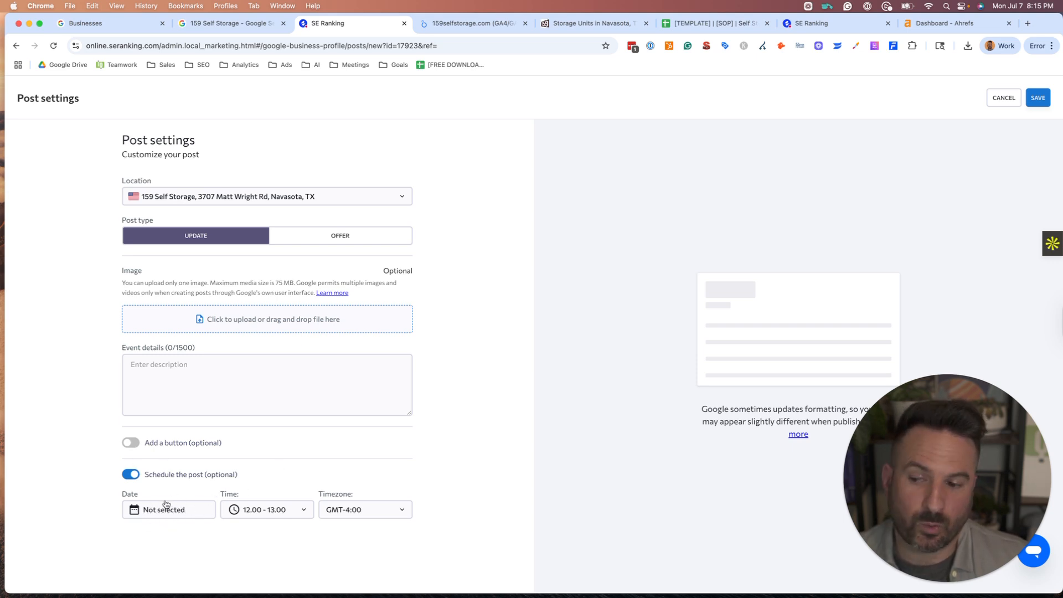
{"action": "mouse_move", "coordinate": [253, 491]}
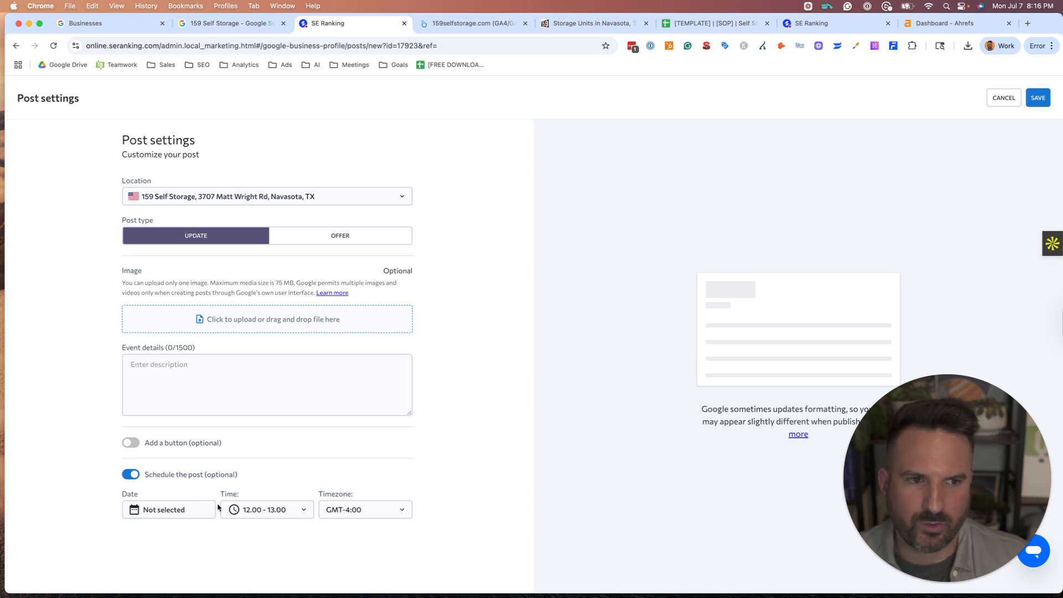
{"action": "left_click", "coordinate": [168, 510]}
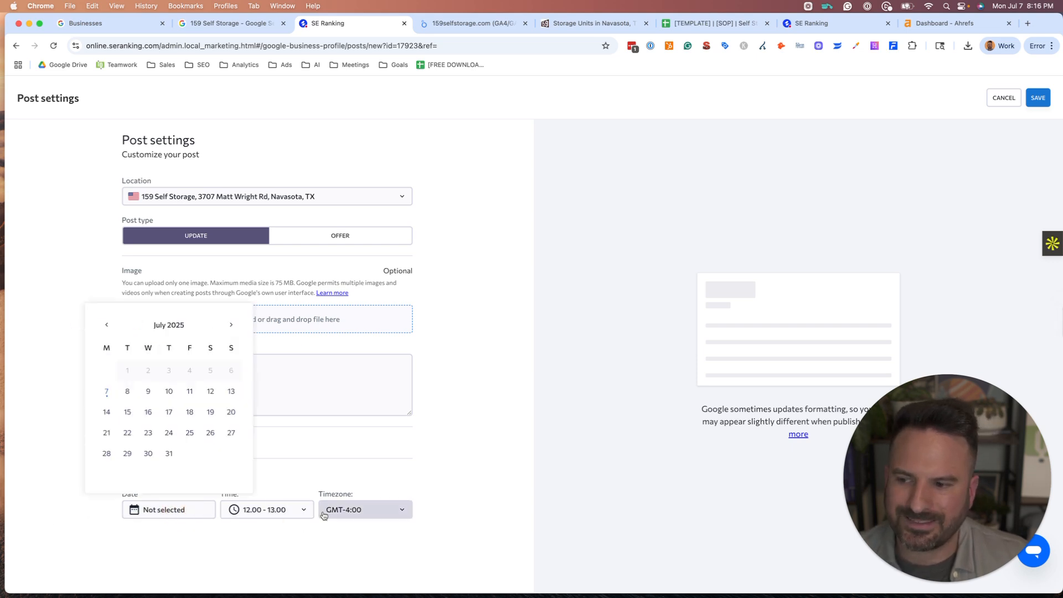
{"action": "left_click", "coordinate": [321, 475]}
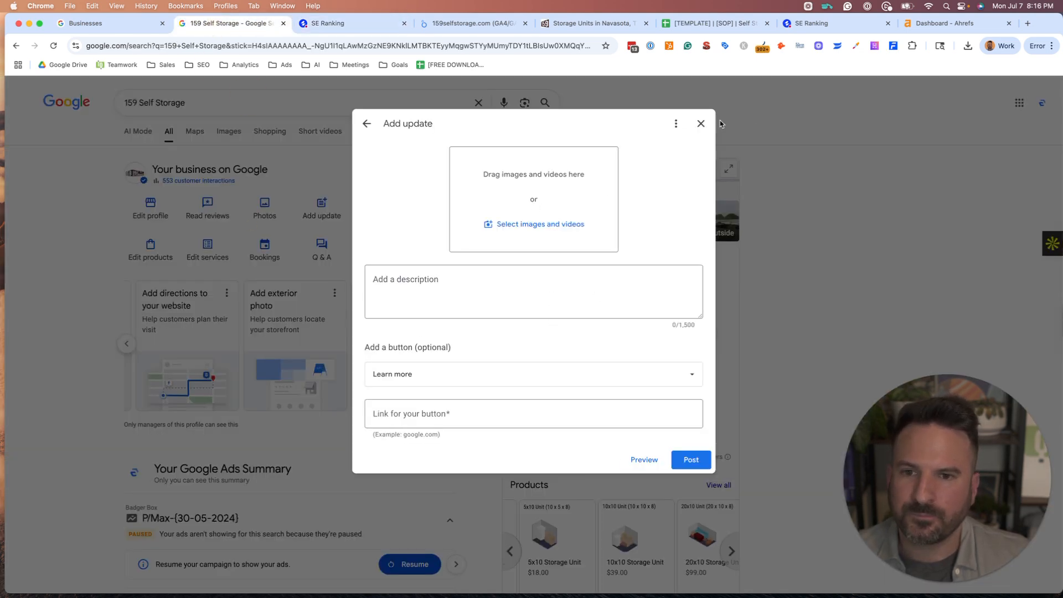
Step: Close the Add update builder and scroll down to the 'From 159 Self Storage' posts
{"action": "left_click", "coordinate": [701, 123]}
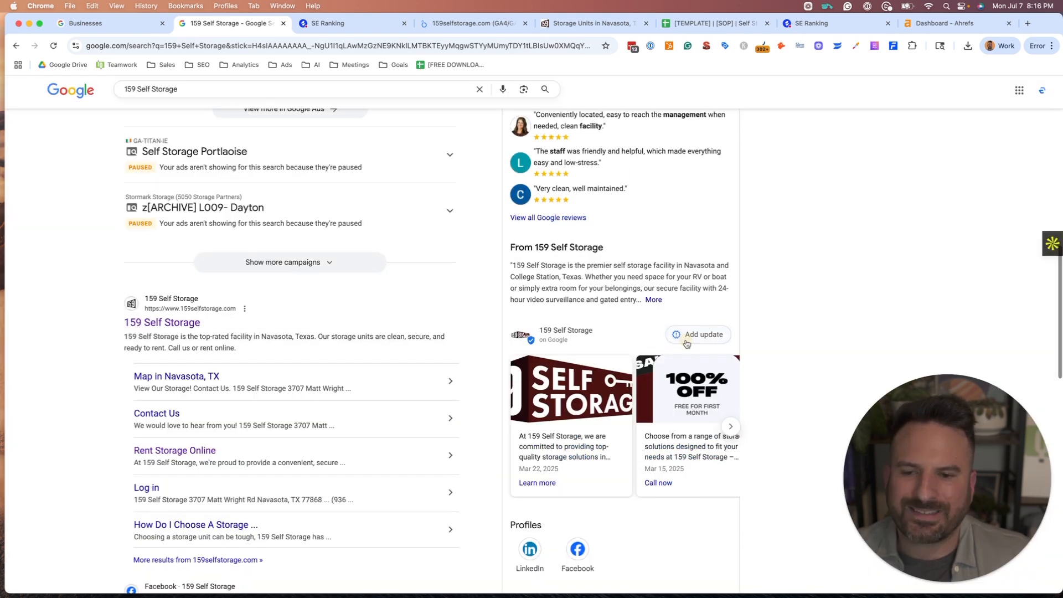
{"action": "scroll", "scroll_direction": "down", "scroll_amount": 3}
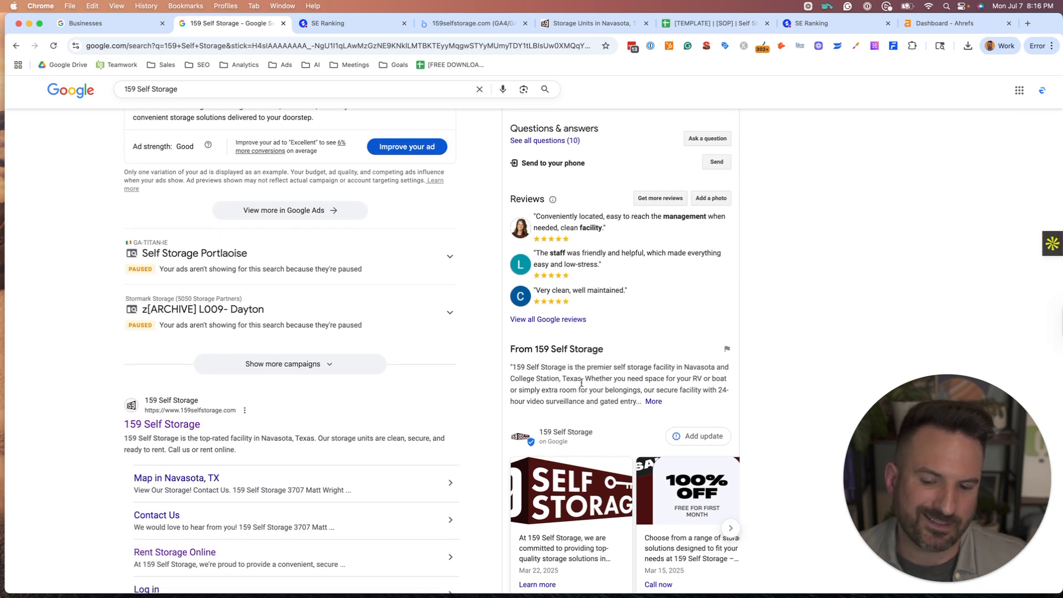
{"action": "scroll", "scroll_direction": "down", "scroll_amount": 3}
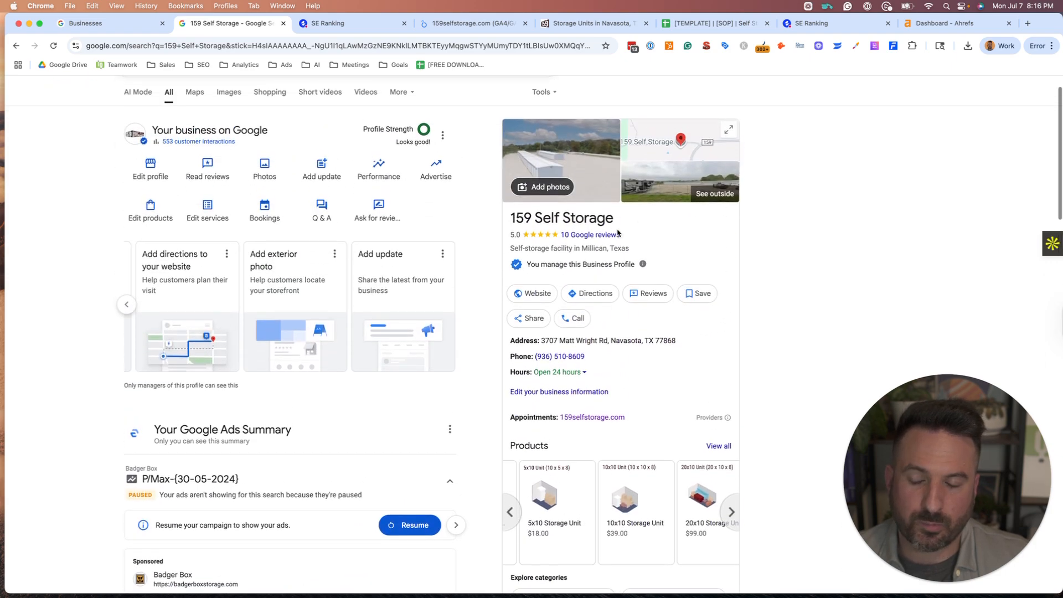
{"action": "scroll", "scroll_direction": "down", "scroll_amount": 3}
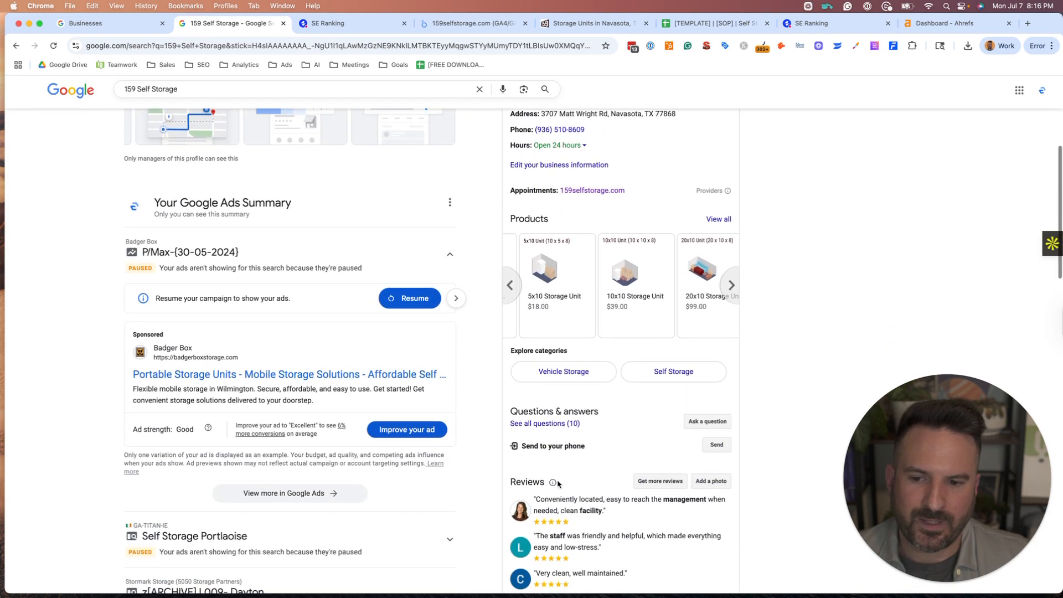
{"action": "scroll", "scroll_direction": "down", "scroll_amount": 3}
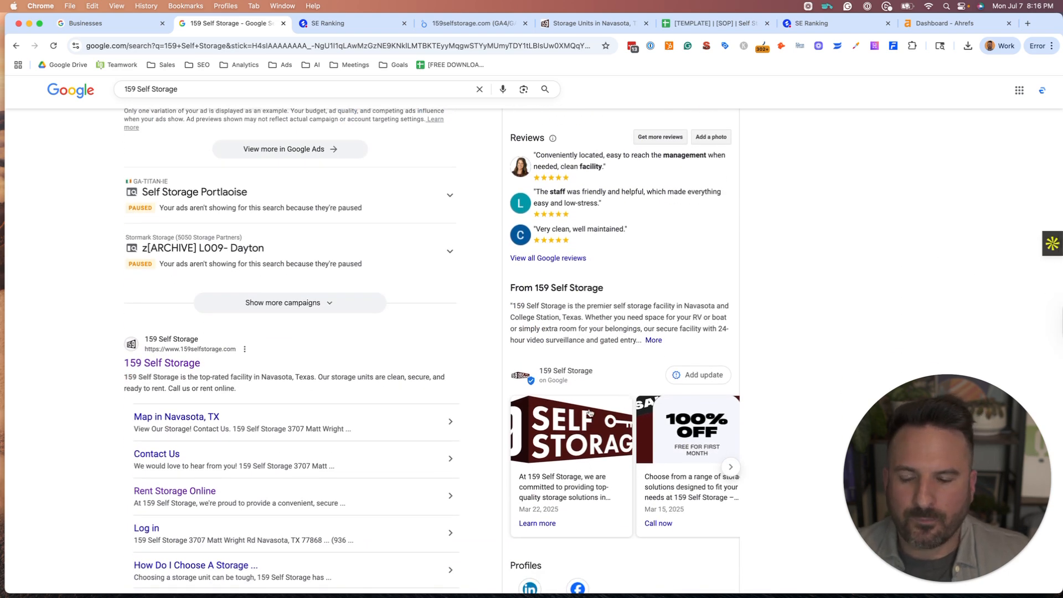
{"action": "scroll", "scroll_direction": "down", "scroll_amount": 3}
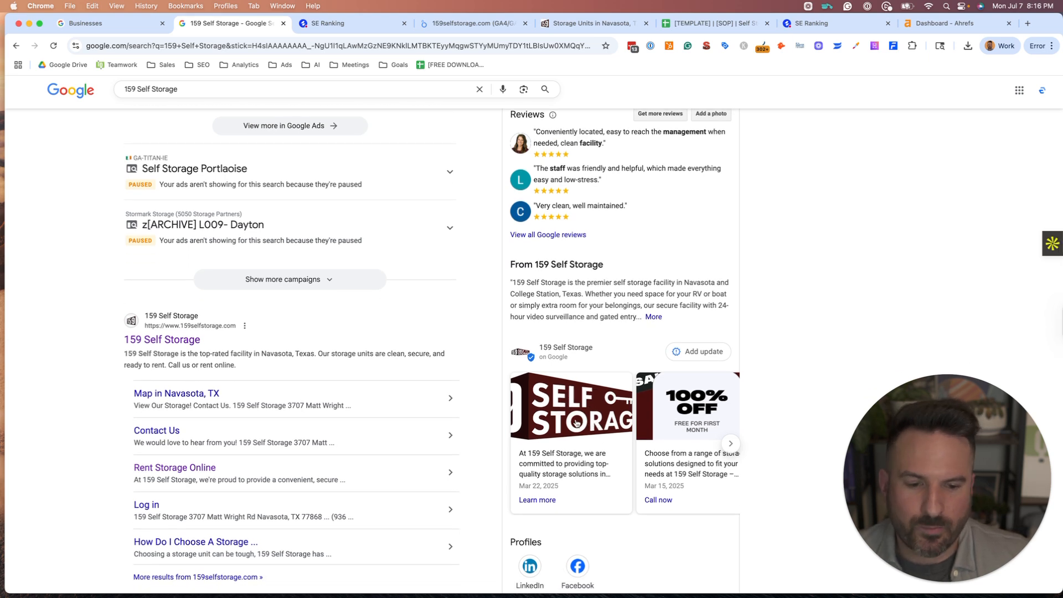